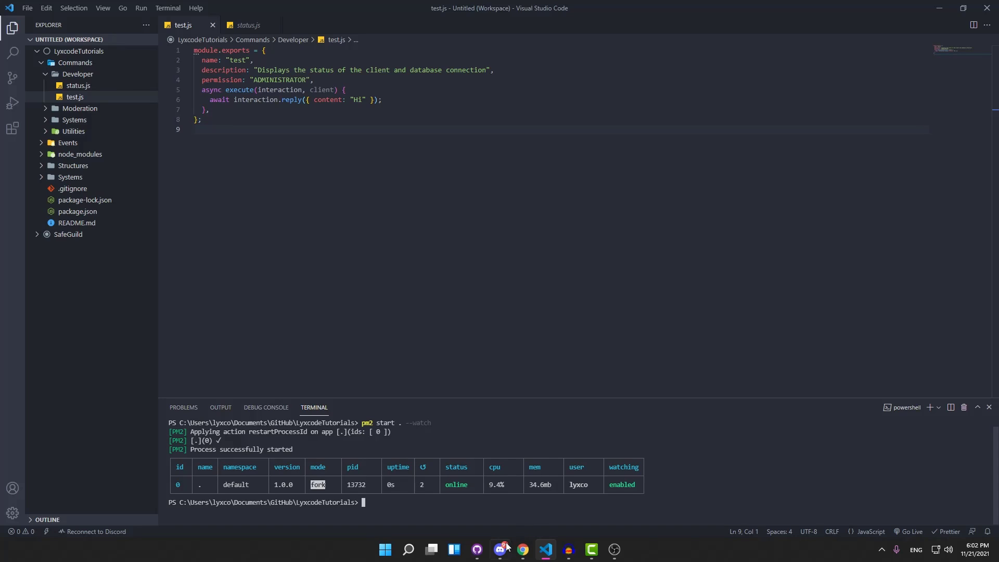
- Change the test command's 'Hi' reply to 'Hello there!' and try /test in Discord
{"action": "left_click", "coordinate": [500, 550]}
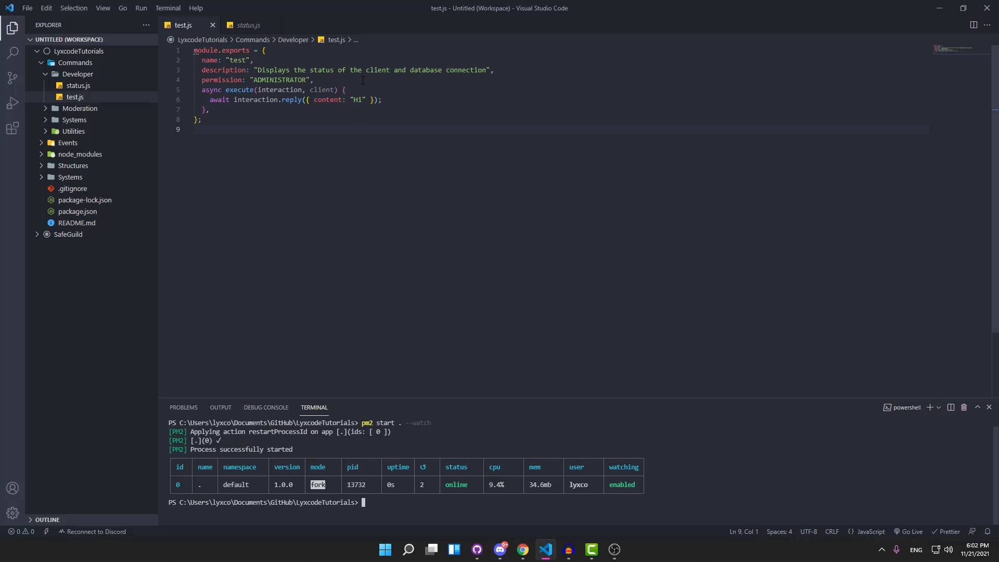
{"action": "double_click", "coordinate": [355, 100]}
{"action": "type", "text": "ello there!"}
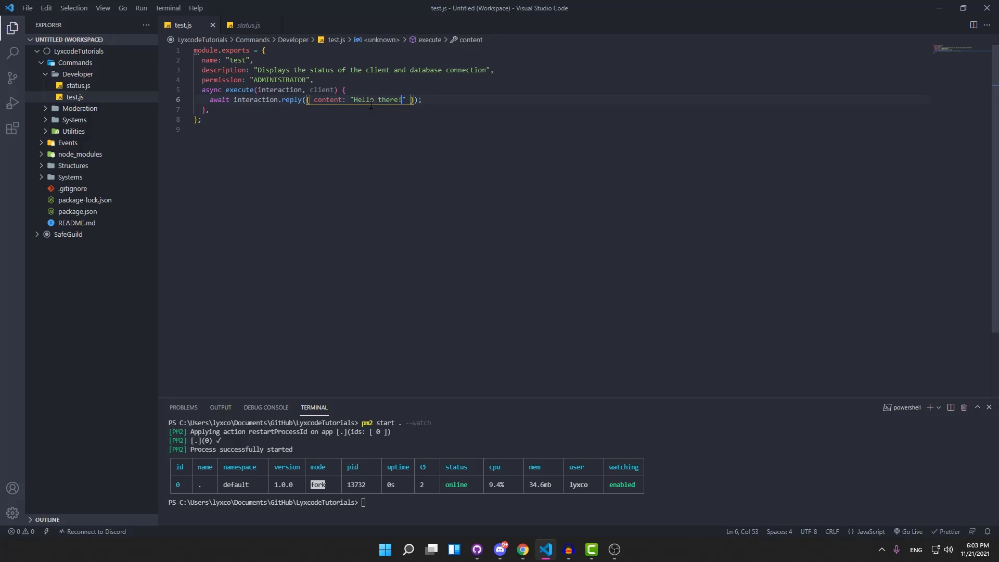
{"action": "left_click", "coordinate": [500, 550]}
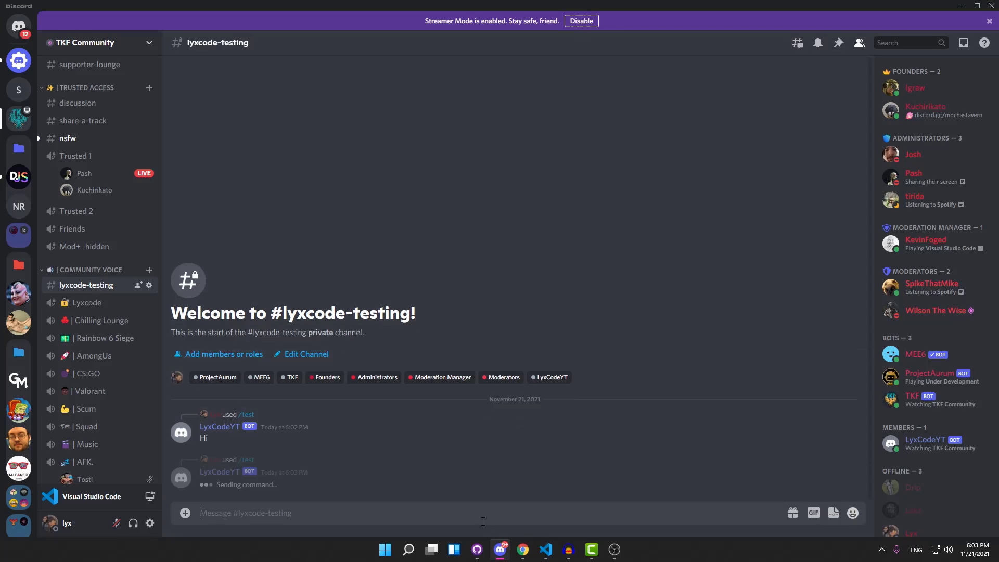
{"action": "left_click", "coordinate": [521, 549]}
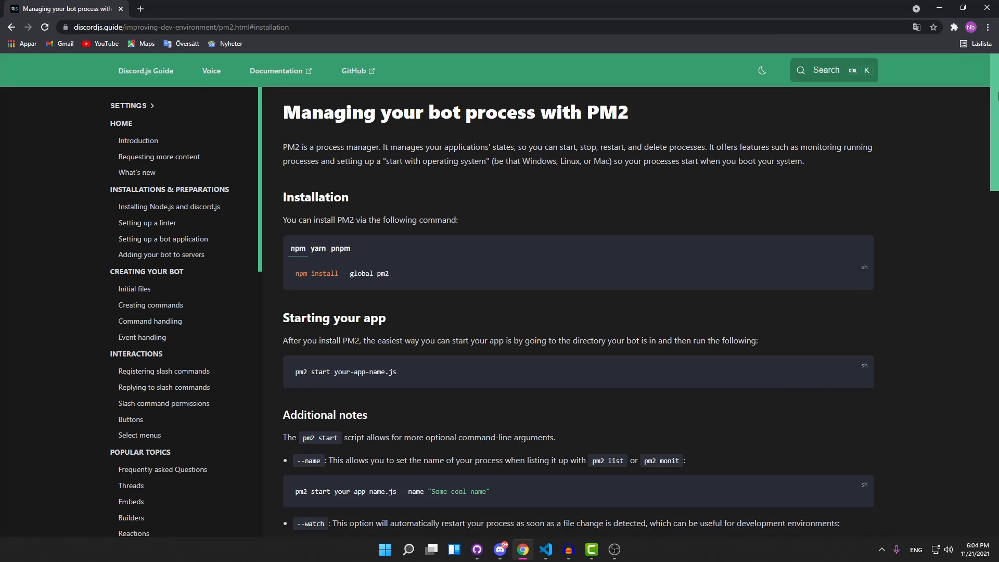
- Scroll through the PM2 guide's installation, starting, stopping and startup sections
{"action": "scroll", "scroll_direction": "down", "scroll_amount": 3}
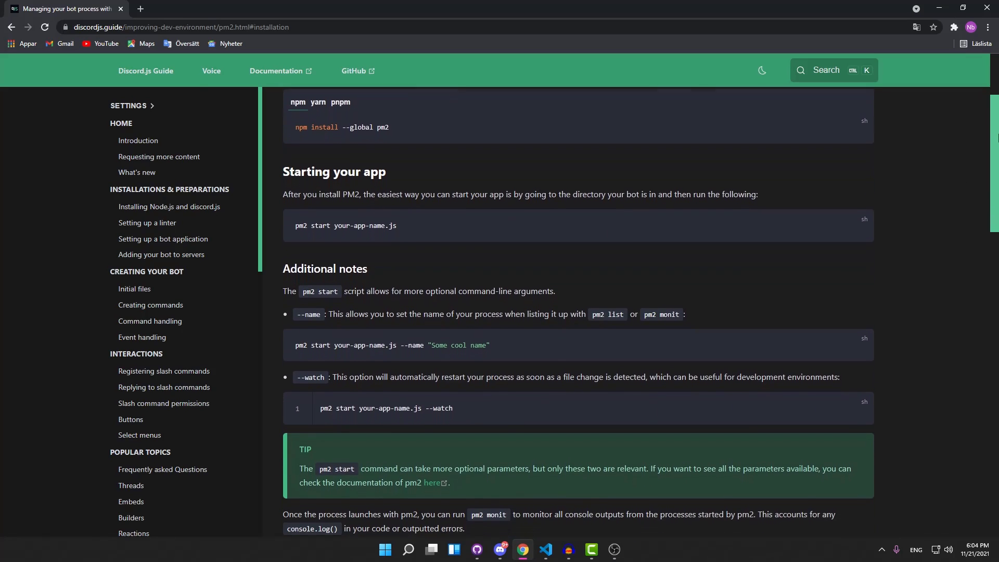
{"action": "scroll", "scroll_direction": "down", "scroll_amount": 3}
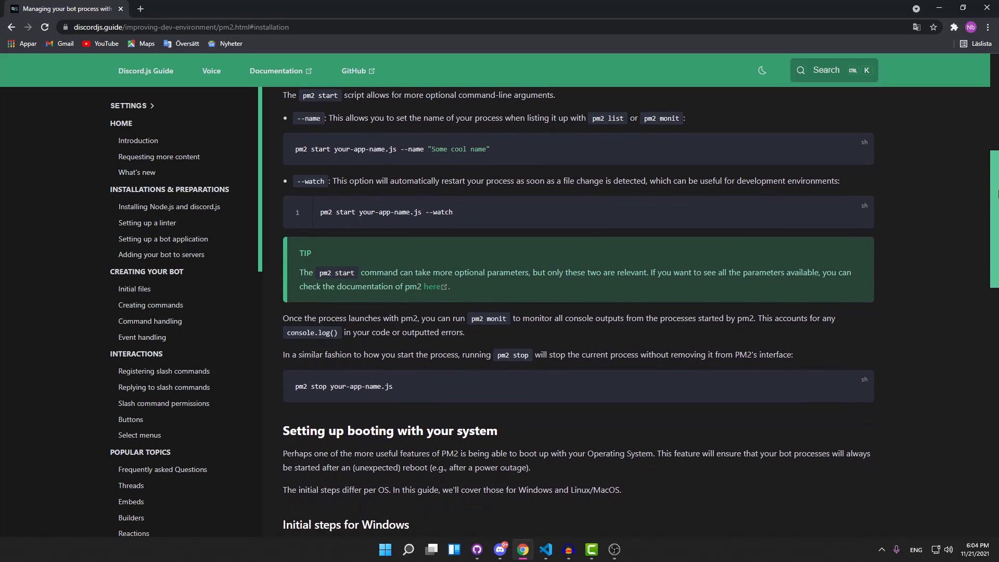
{"action": "scroll", "scroll_direction": "down", "scroll_amount": 3}
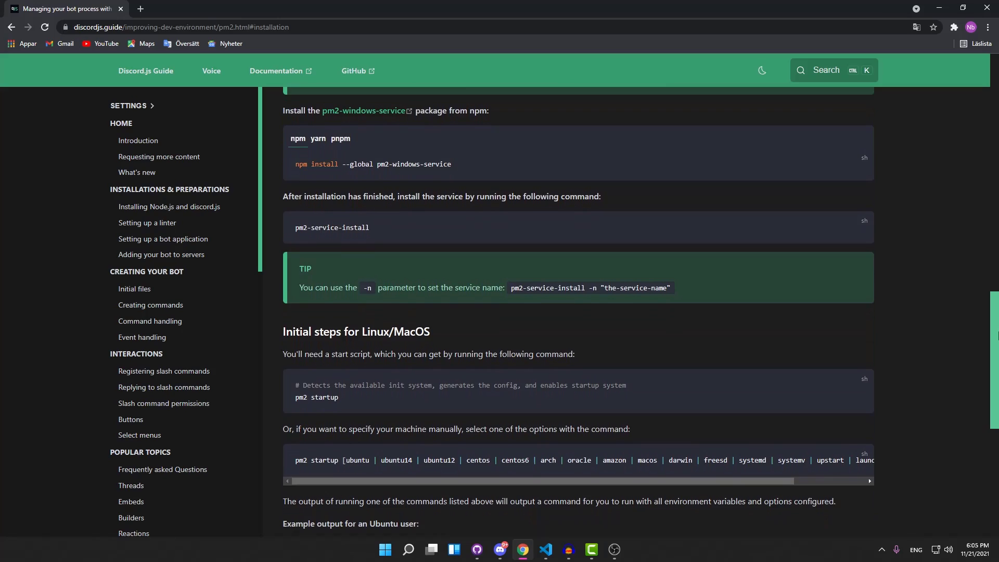
{"action": "scroll", "scroll_direction": "down", "scroll_amount": 3}
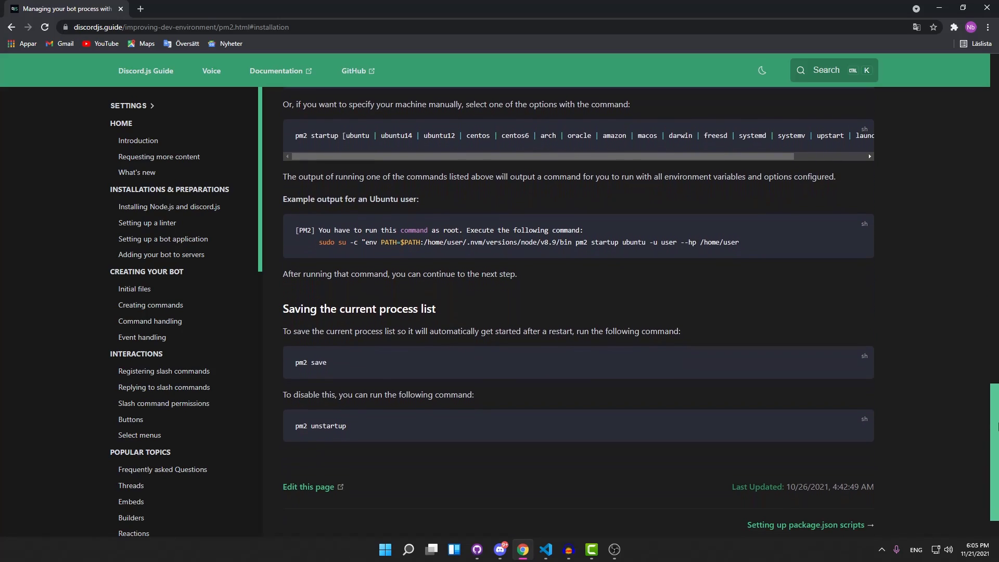
- Try npm i --global pm2 in the terminal, then open an administrator PowerShell
{"action": "left_click", "coordinate": [545, 549]}
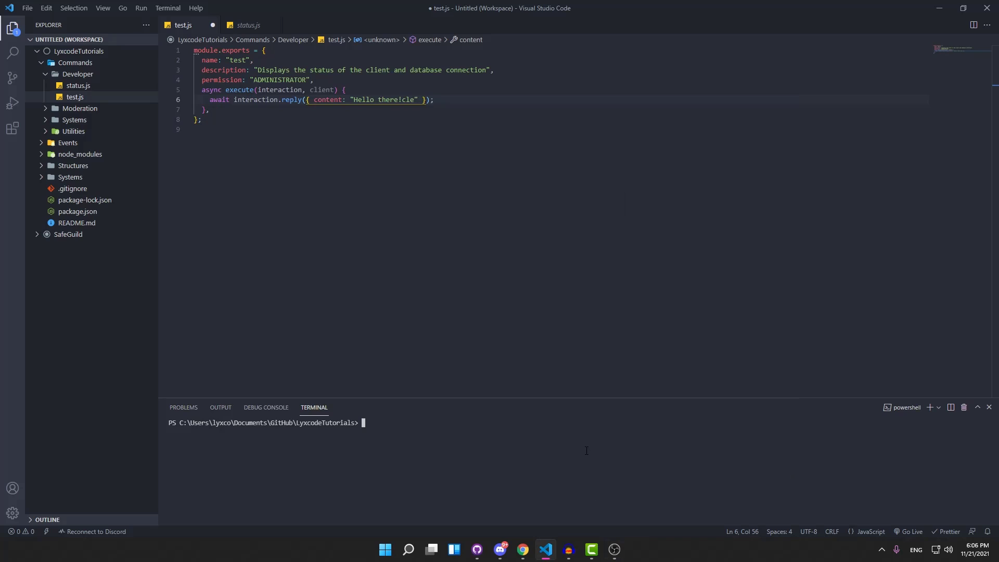
{"action": "type", "text": "npm i -g"}
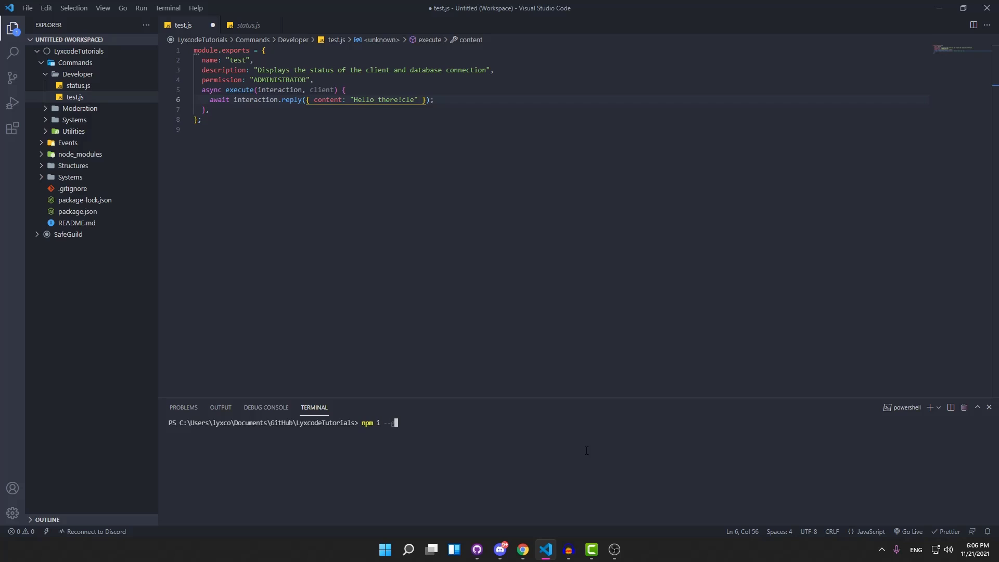
{"action": "type", "text": "global pm2"}
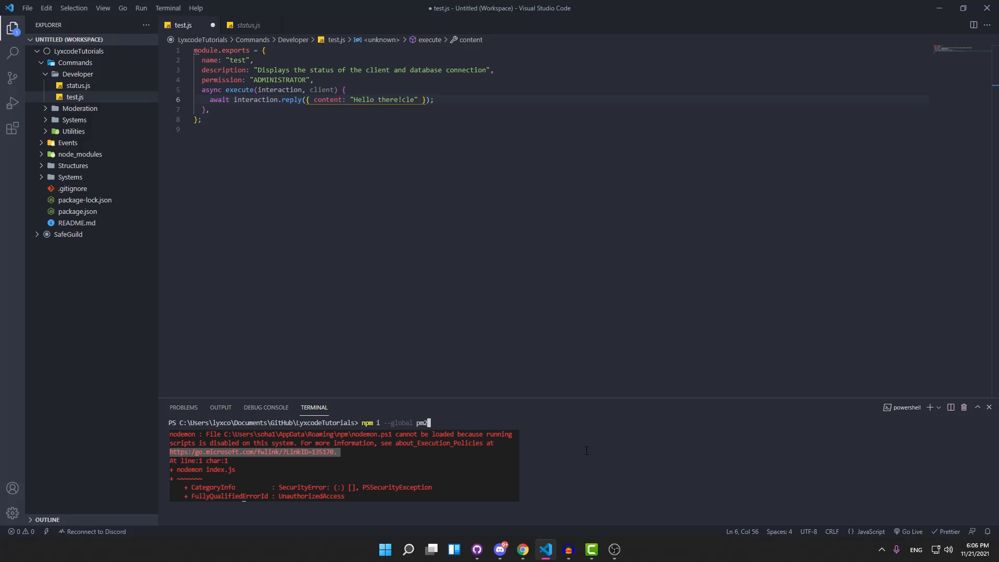
{"action": "left_click", "coordinate": [408, 548]}
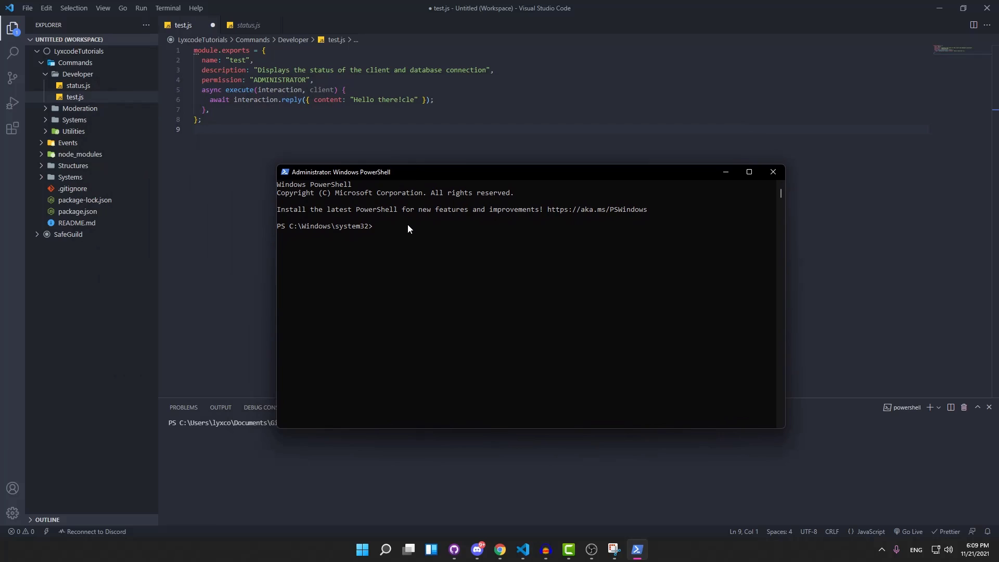
- Run Set-ExecutionPolicy -ExecutionPolicy RemoteSigned -Scope LocalMachine as administrator
{"action": "type", "text": "Set-ExecutionPolicy -ExecutionPolicy RemoteSigned -Scope LocalMachine"}
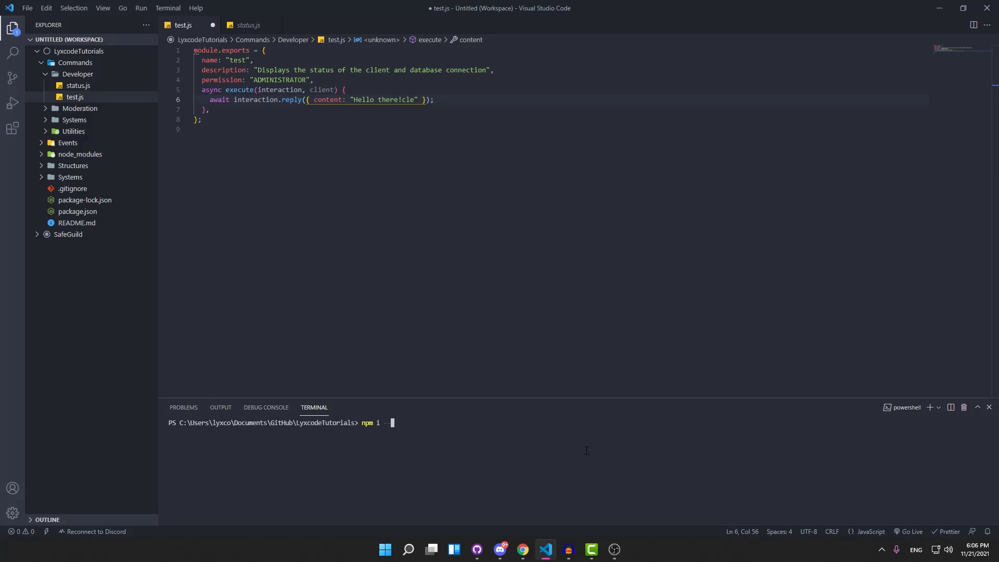
- Install PM2 with npm i --global pm2 and start the bot using pm2 start
{"action": "type", "text": "--global pm2"}
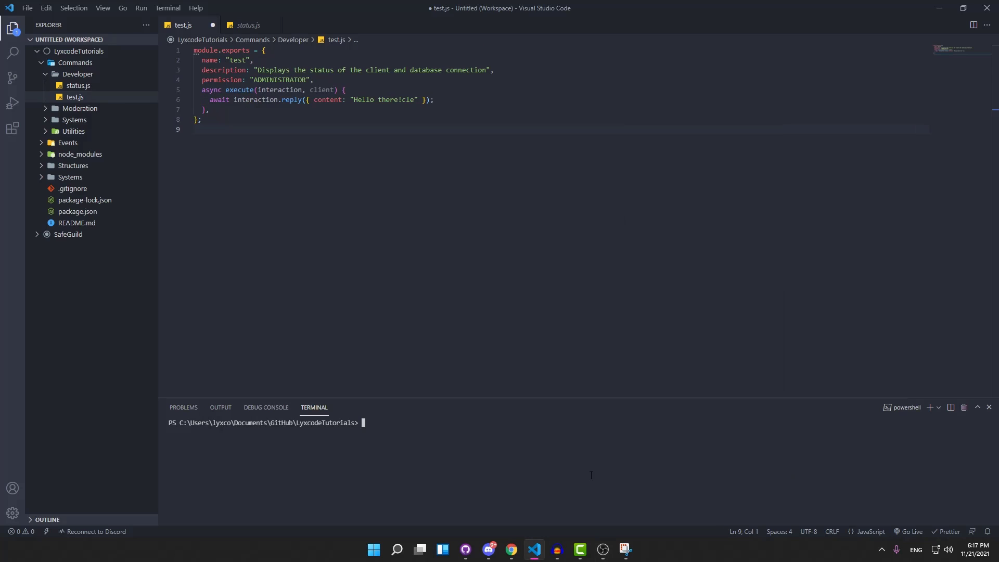
{"action": "type", "text": "pm2"}
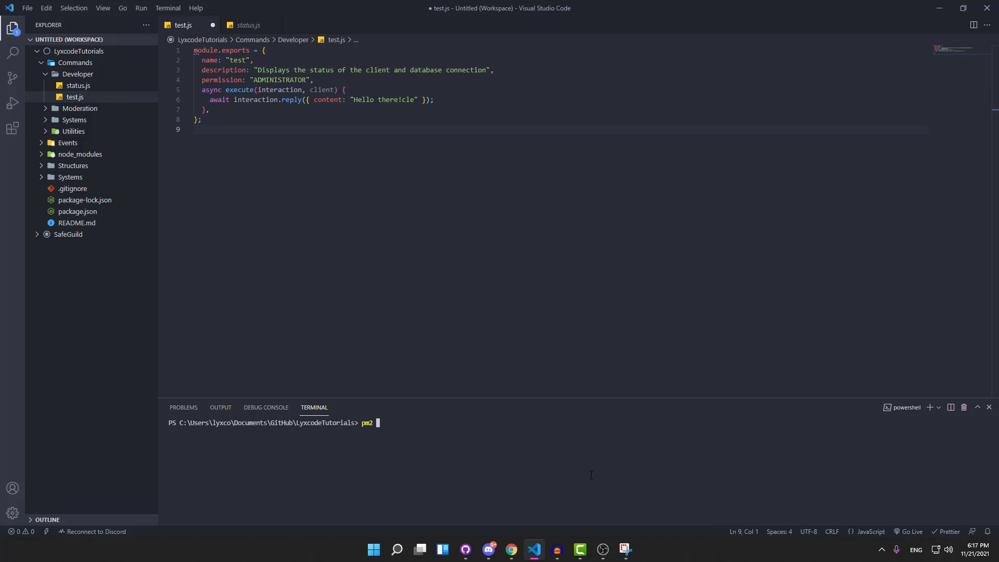
{"action": "type", "text": "start ."}
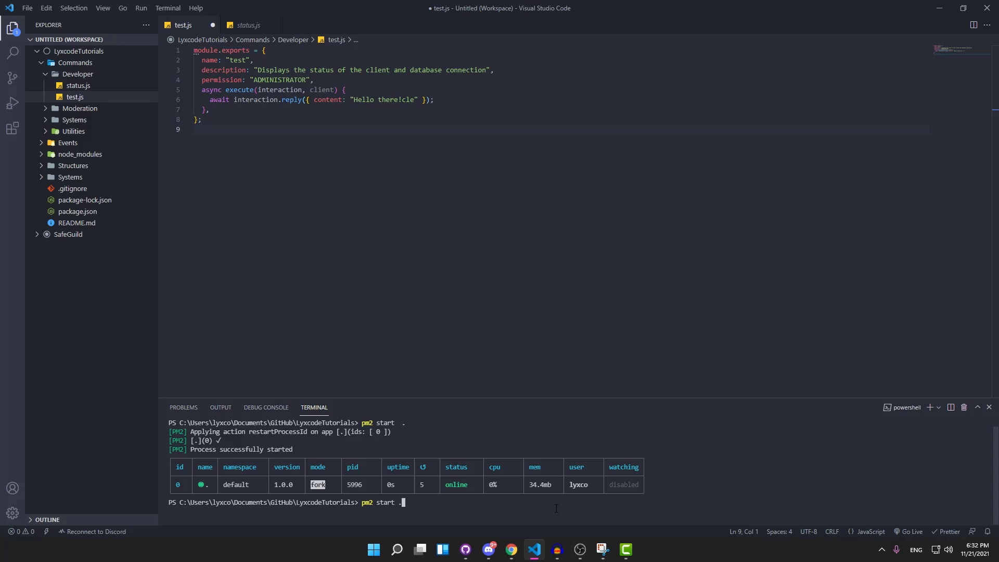
- Abandon an example pm2 start ./location_of_the_p command, then run pm2 list
{"action": "type", "text": "/location_"}
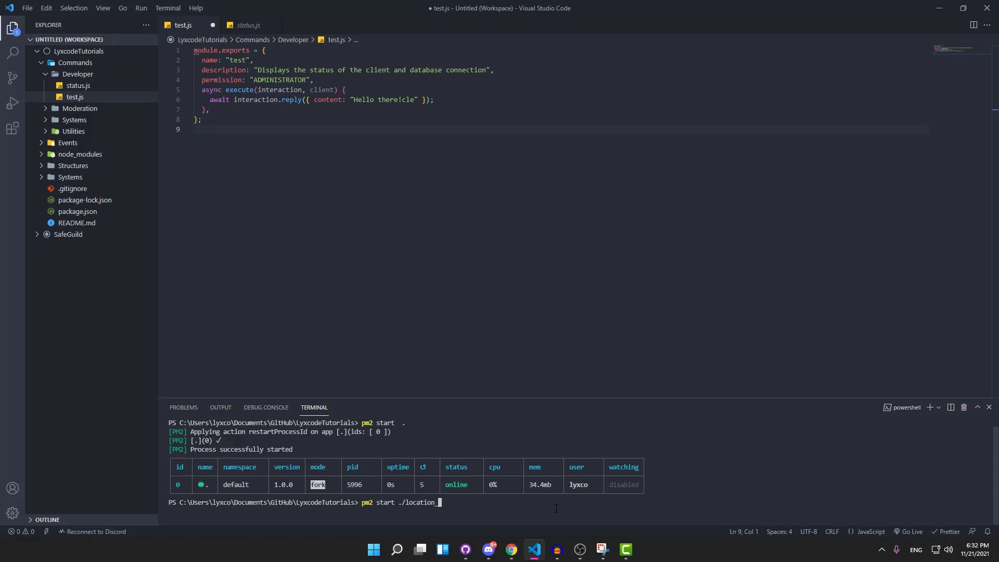
{"action": "type", "text": "of_the_p"}
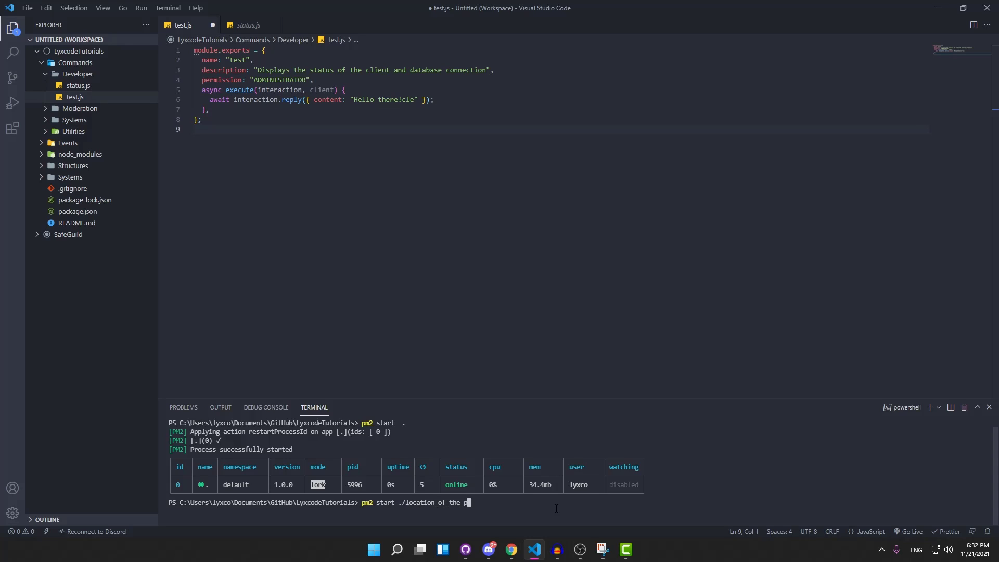
{"action": "key", "text": "Backspace"}
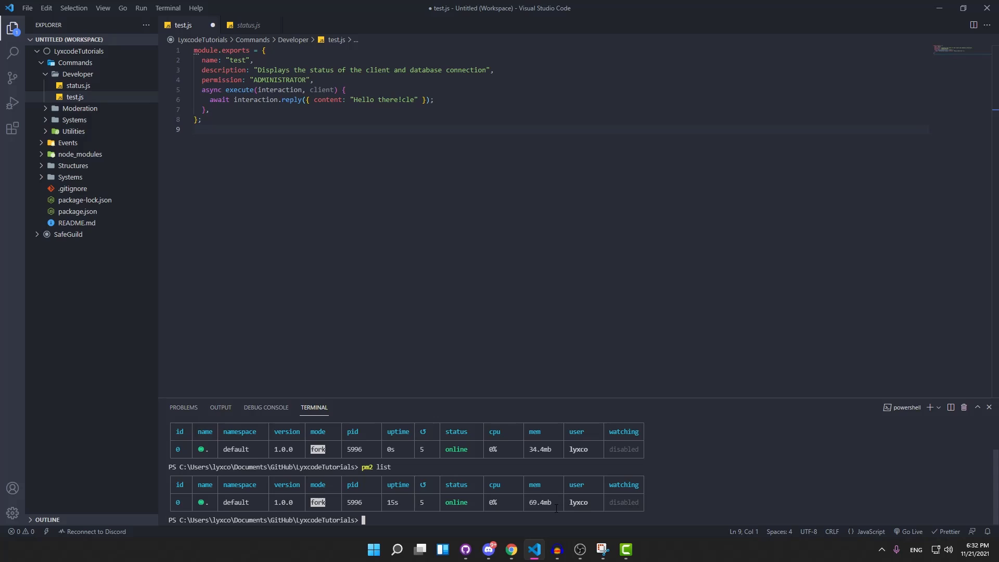
{"action": "type", "text": "pm2"}
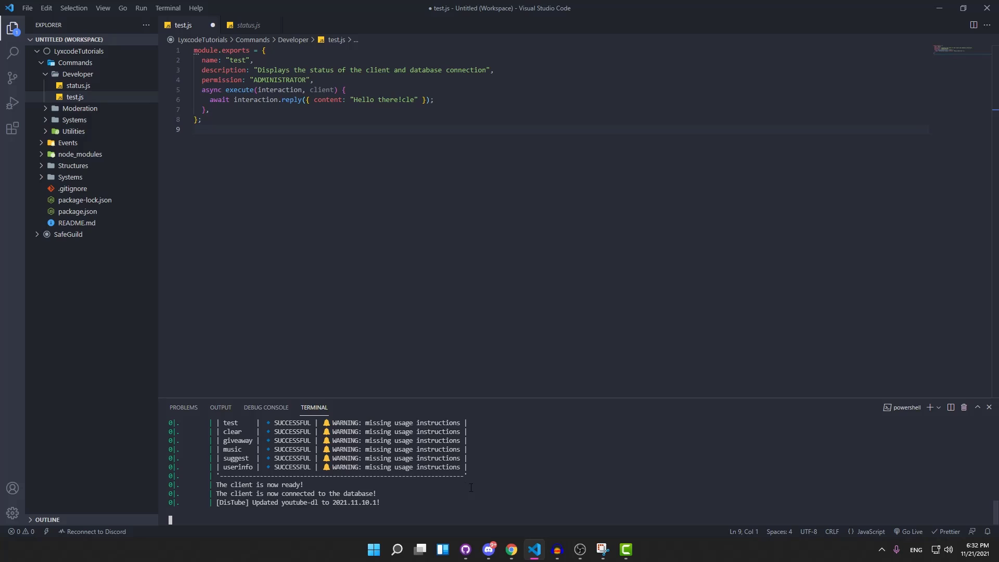
{"action": "mouse_move", "coordinate": [469, 378]}
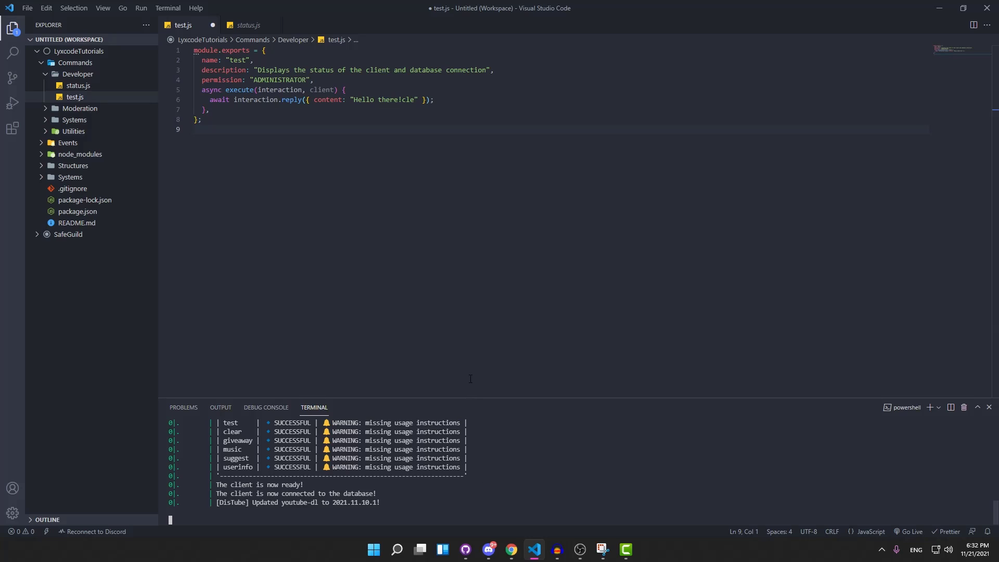
{"action": "mouse_move", "coordinate": [559, 373]}
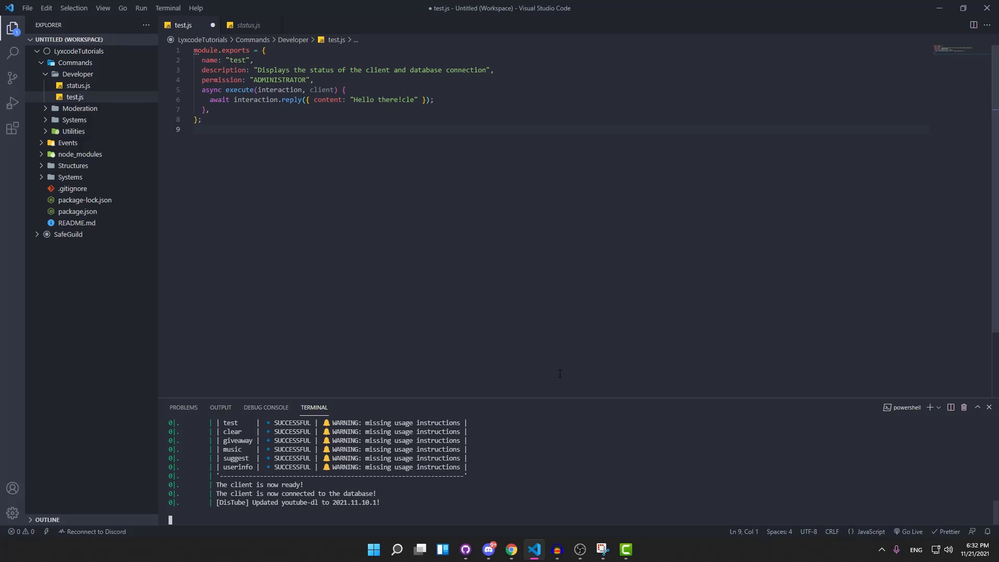
{"action": "mouse_move", "coordinate": [470, 376]}
{"action": "type", "text": "pm2 stop ."}
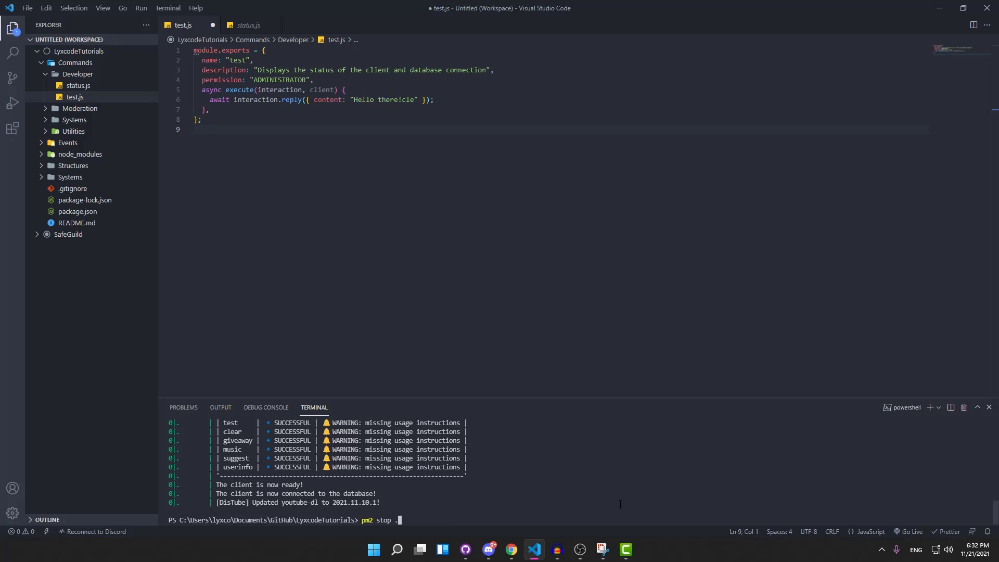
- Run pm2 stop . so PM2 reports the bot as stopped
{"action": "key", "text": "enter"}
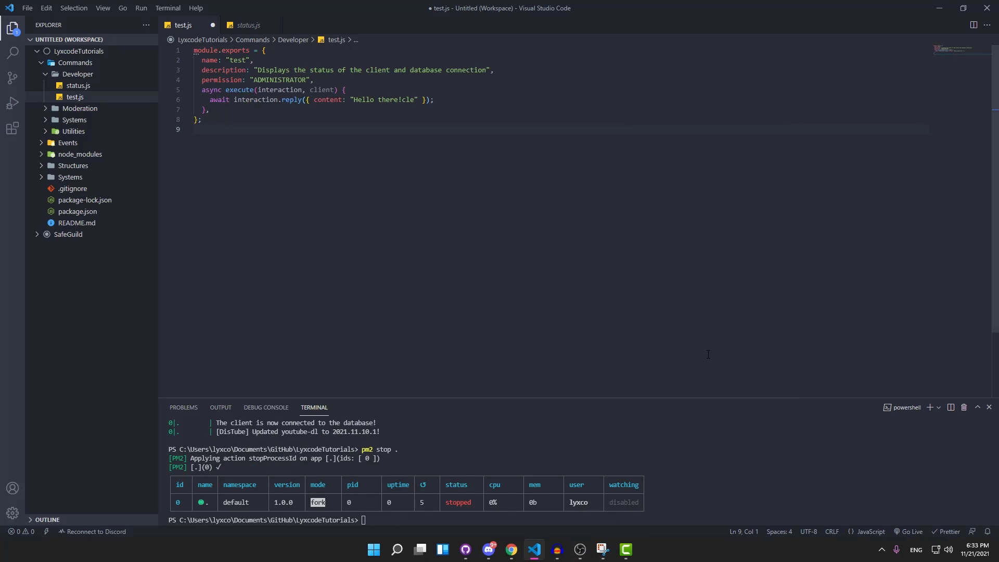